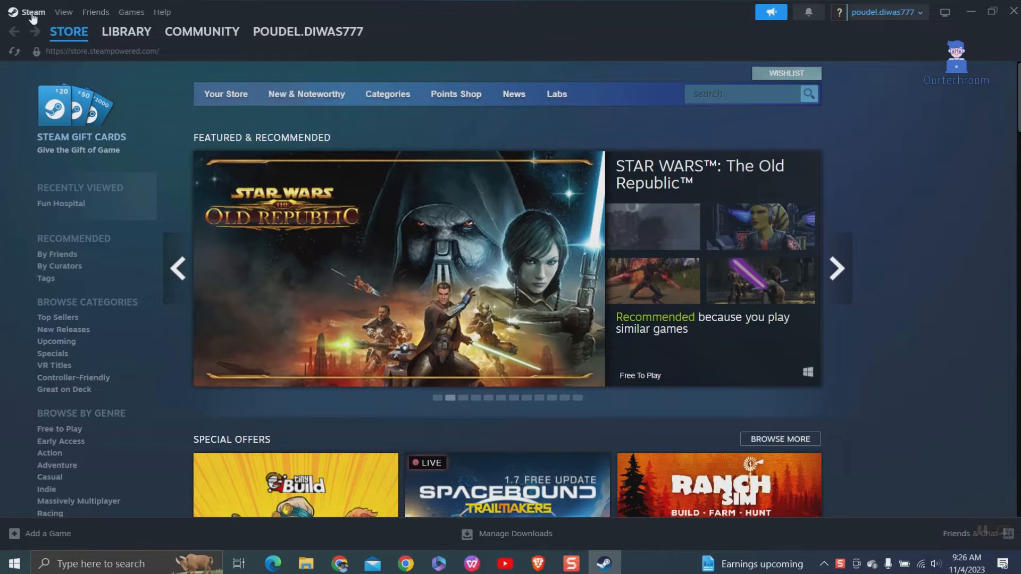
Choose Big Picture Mode from the View menu to leave the desktop client layout.
{"action": "scroll", "scroll_direction": "down", "scroll_amount": 3}
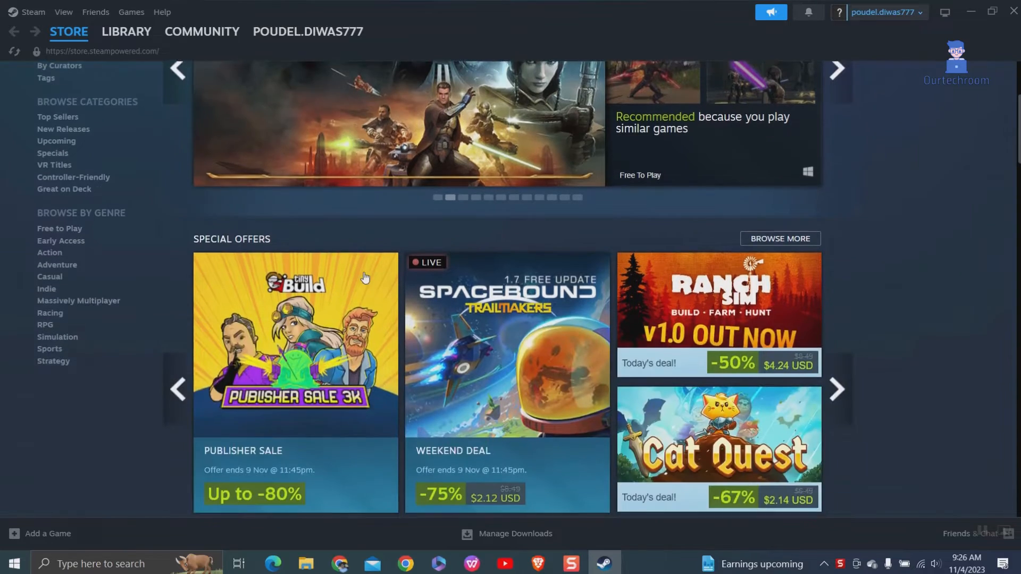
{"action": "scroll", "scroll_direction": "down", "scroll_amount": 3}
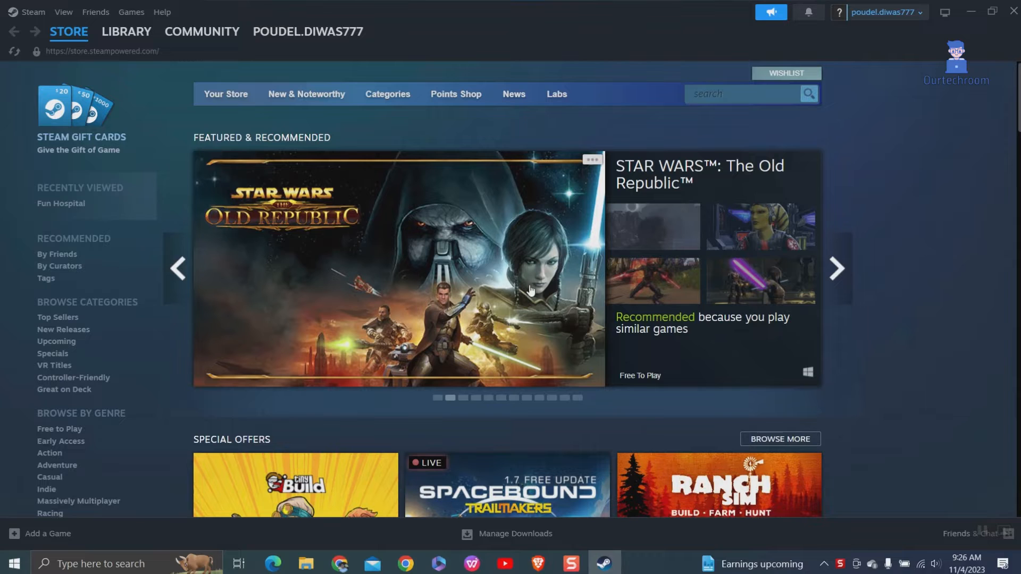
{"action": "mouse_move", "coordinate": [211, 250]}
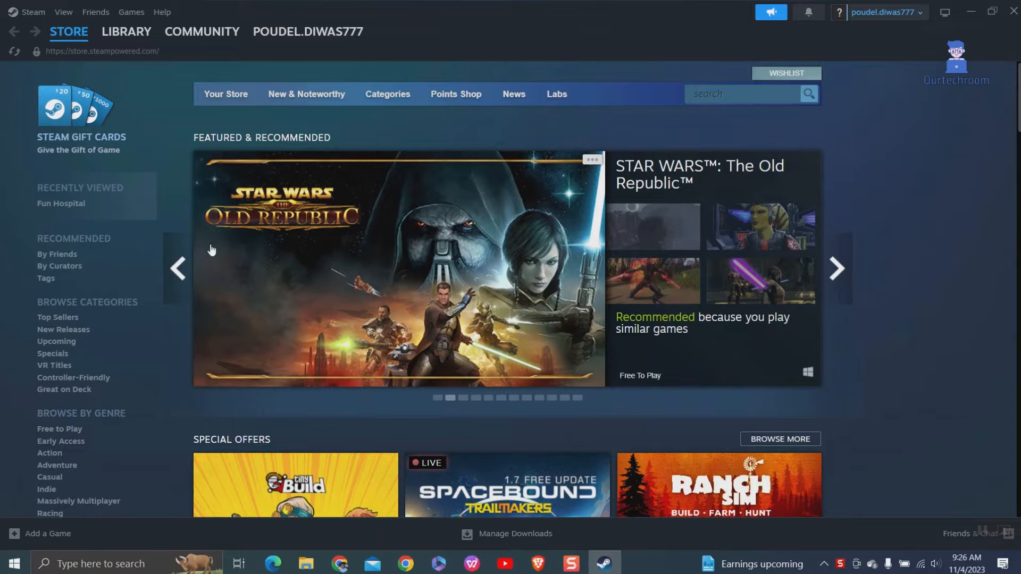
{"action": "left_click", "coordinate": [202, 32]}
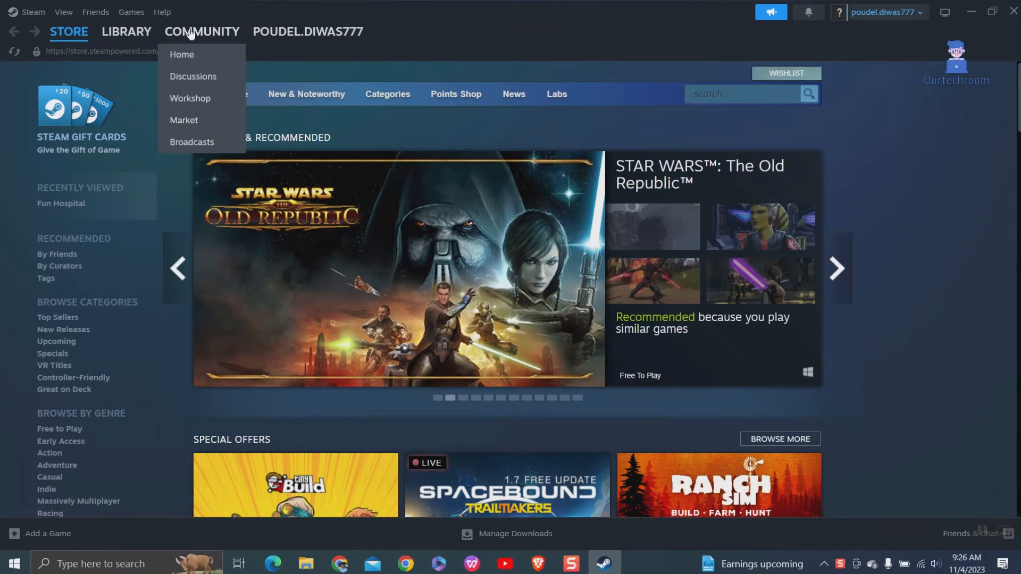
{"action": "left_click", "coordinate": [64, 12]}
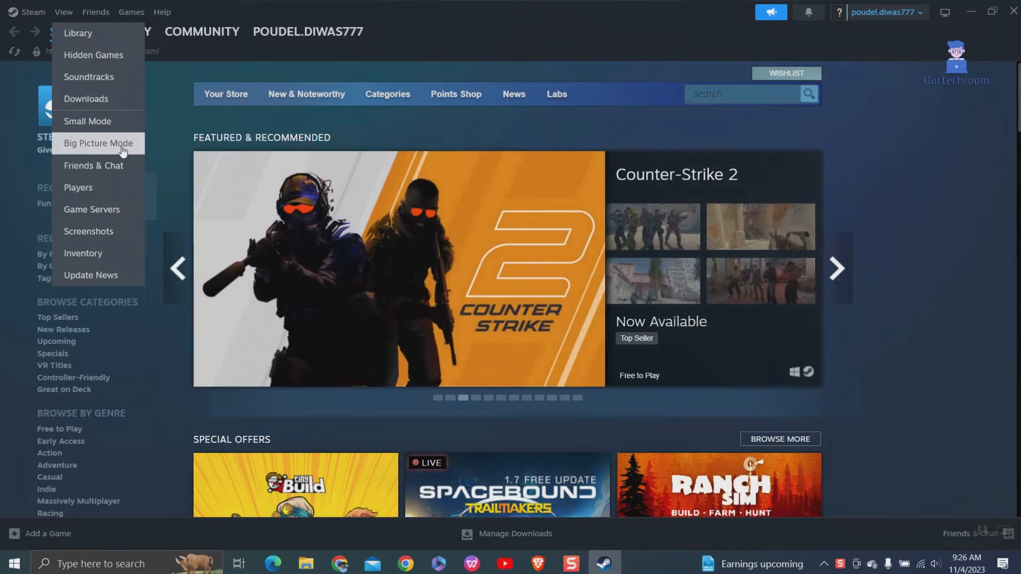
{"action": "left_click", "coordinate": [98, 143]}
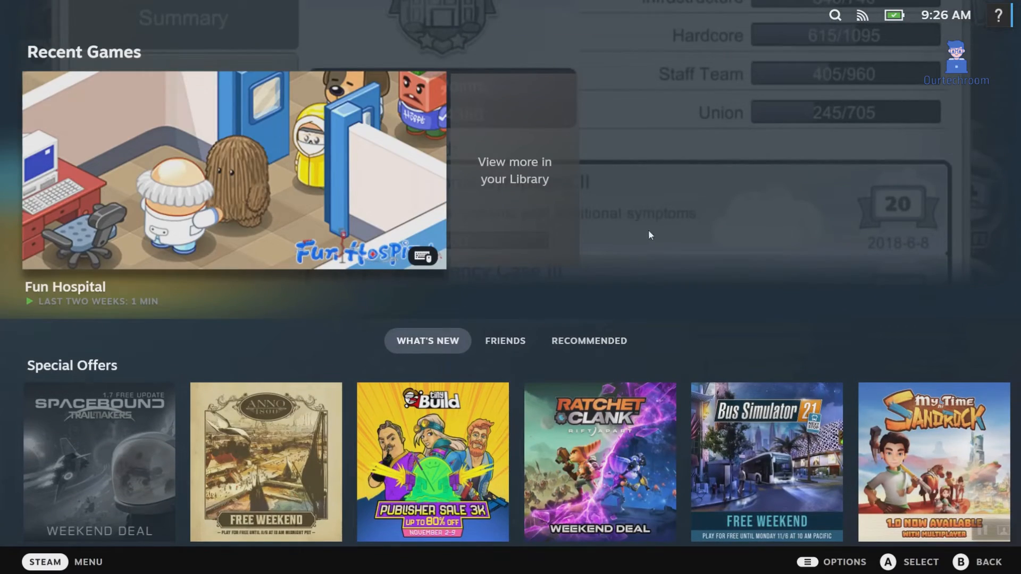
{"action": "mouse_move", "coordinate": [419, 322]}
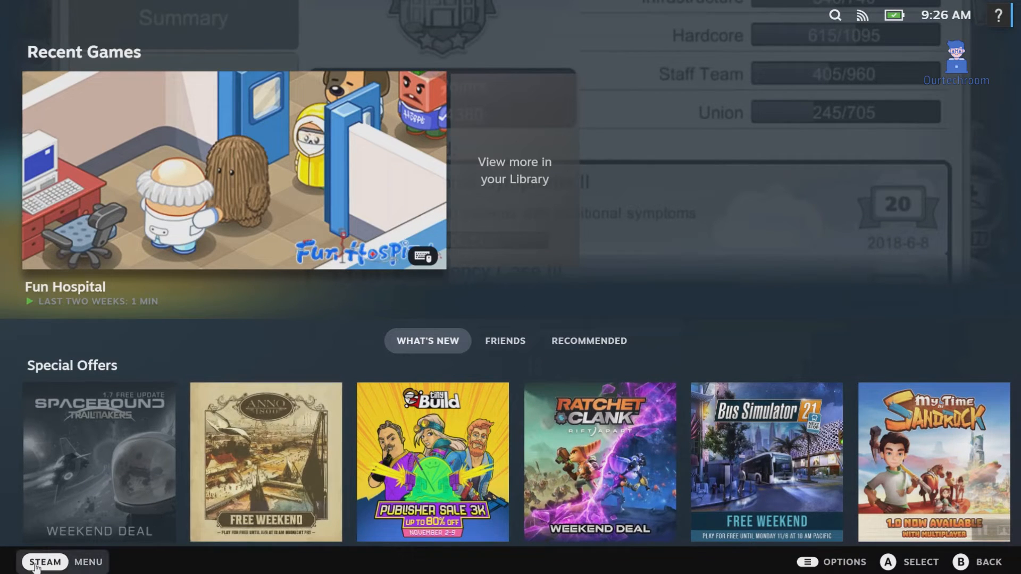
Exit Steam via the STEAM menu's Power options and confirm the shutdown.
{"action": "left_click", "coordinate": [43, 561]}
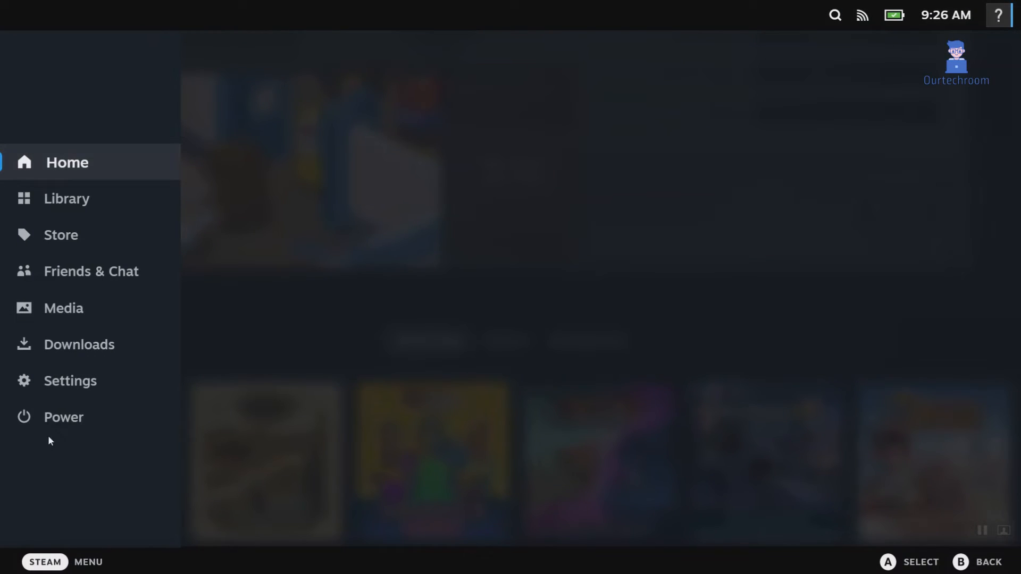
{"action": "left_click", "coordinate": [63, 417]}
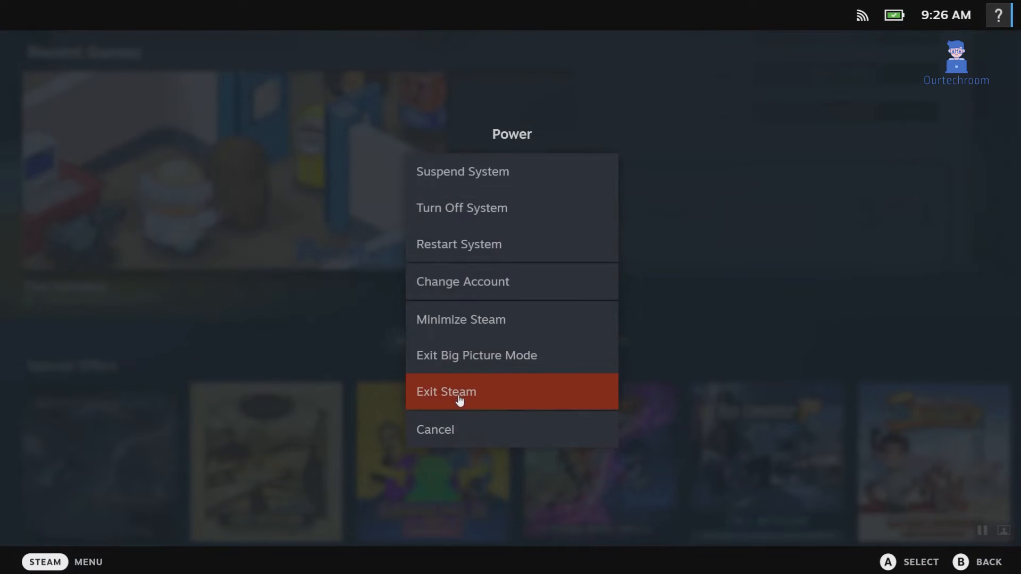
{"action": "left_click", "coordinate": [452, 391]}
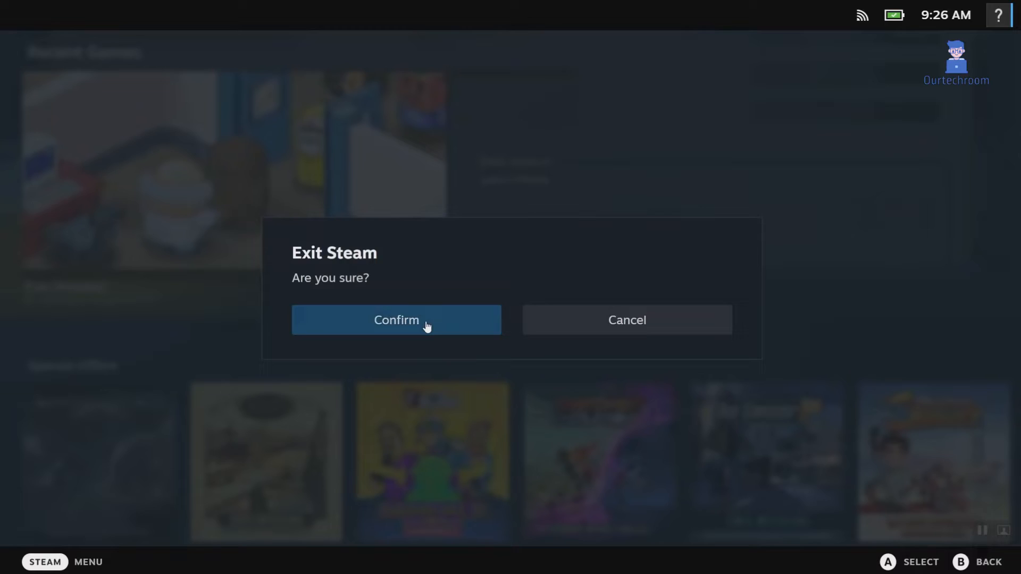
{"action": "left_click", "coordinate": [395, 321]}
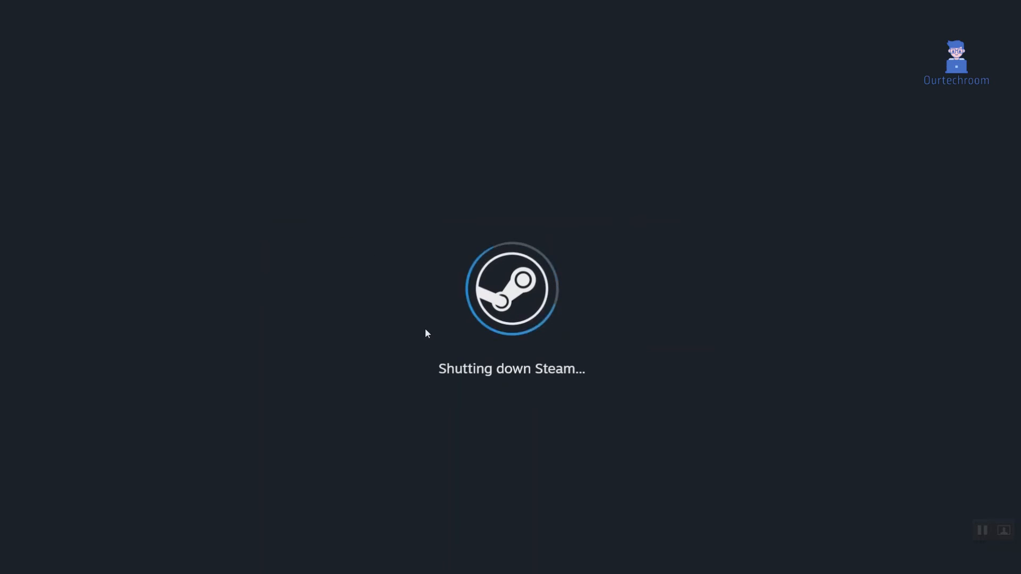
{"action": "mouse_move", "coordinate": [434, 348]}
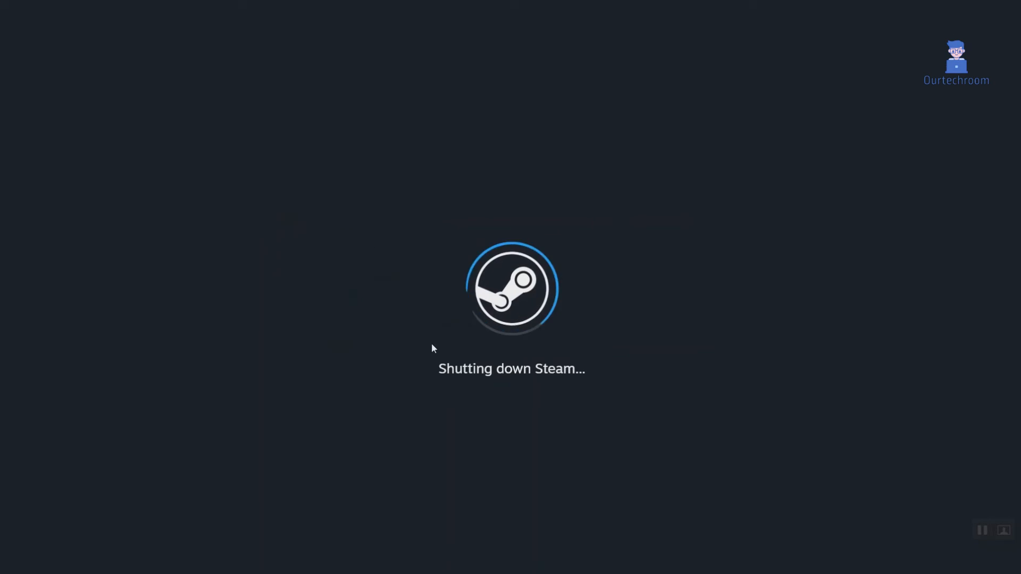